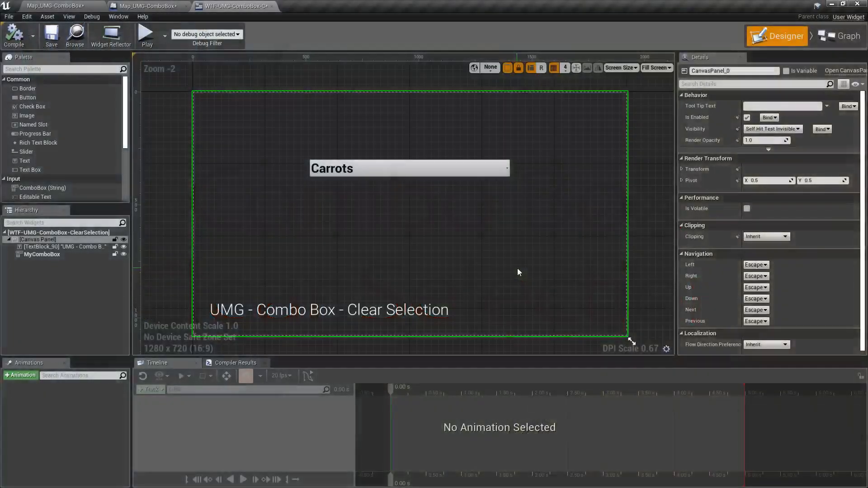
# Test-play the widget, choose a combo box option, and close the preview
pyautogui.click(146, 33)
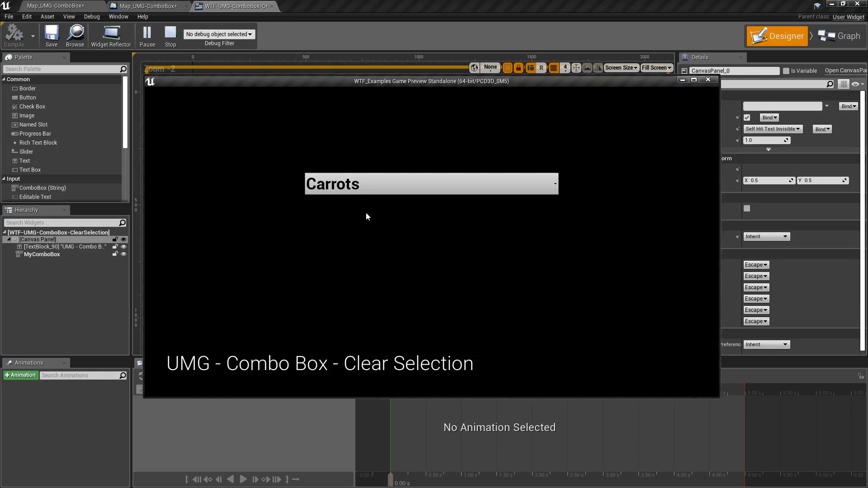
pyautogui.click(430, 184)
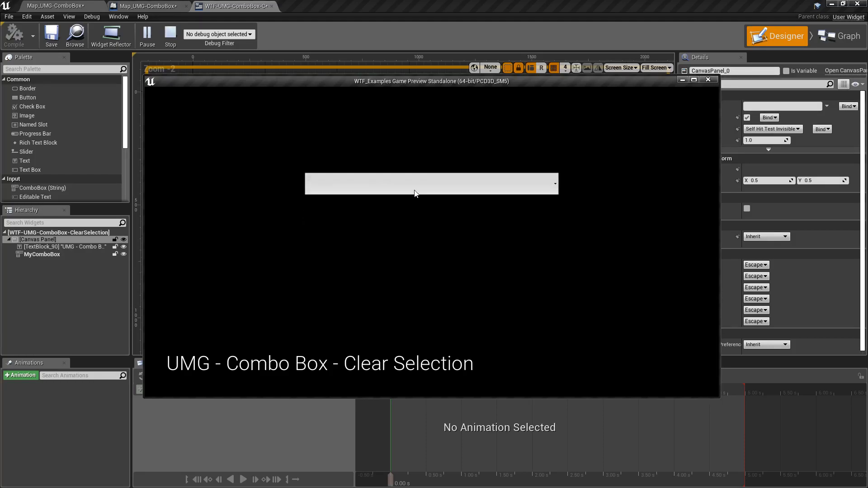
pyautogui.click(170, 34)
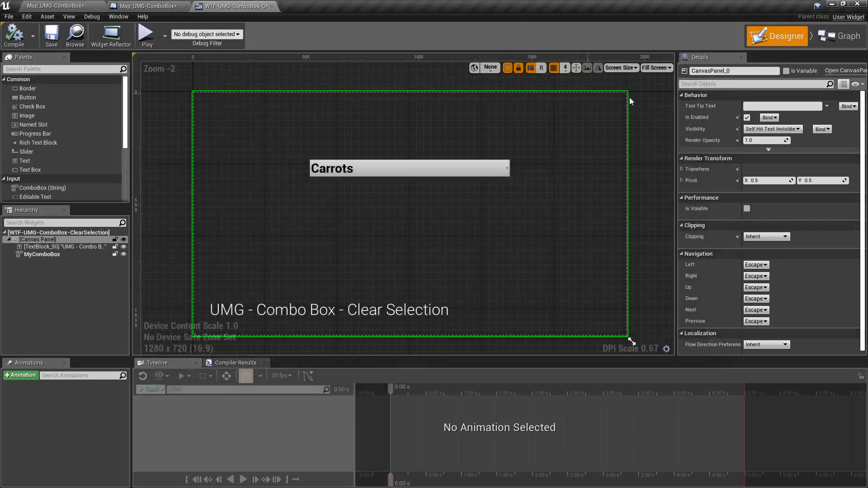
# Add a Clear Selection call targeting My Combo Box after the Branch's True output
pyautogui.click(839, 35)
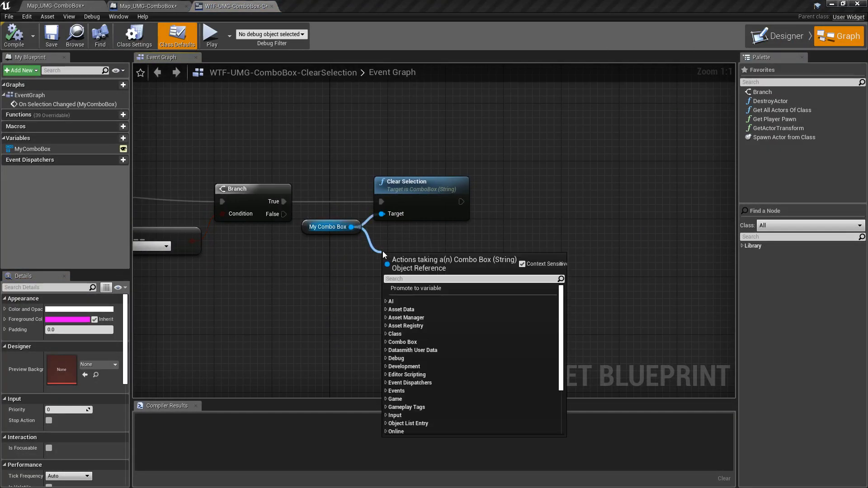
pyautogui.write('clear')
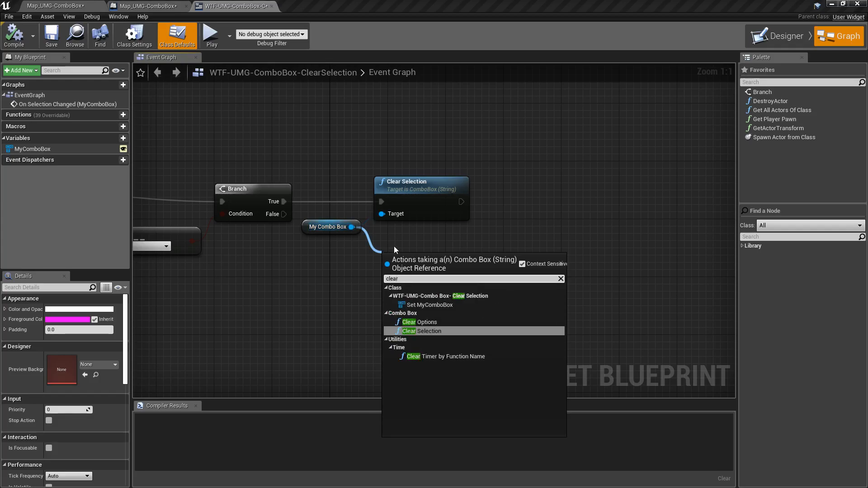
pyautogui.moveTo(422, 331)
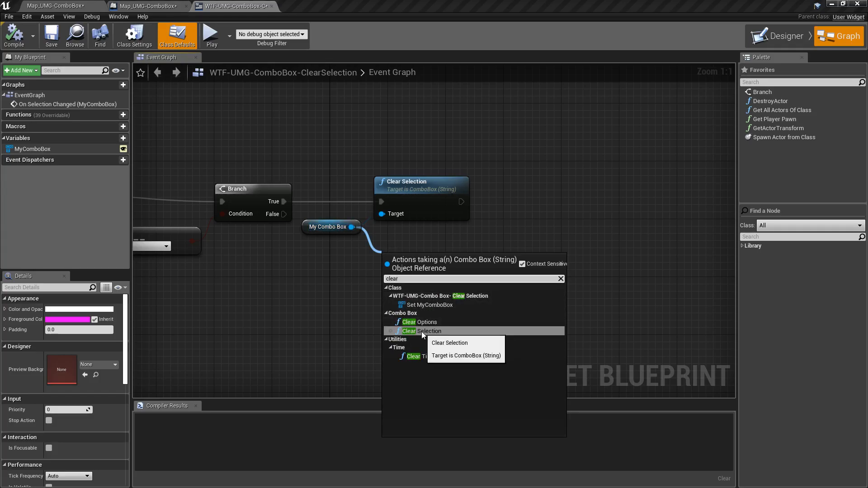
pyautogui.click(426, 331)
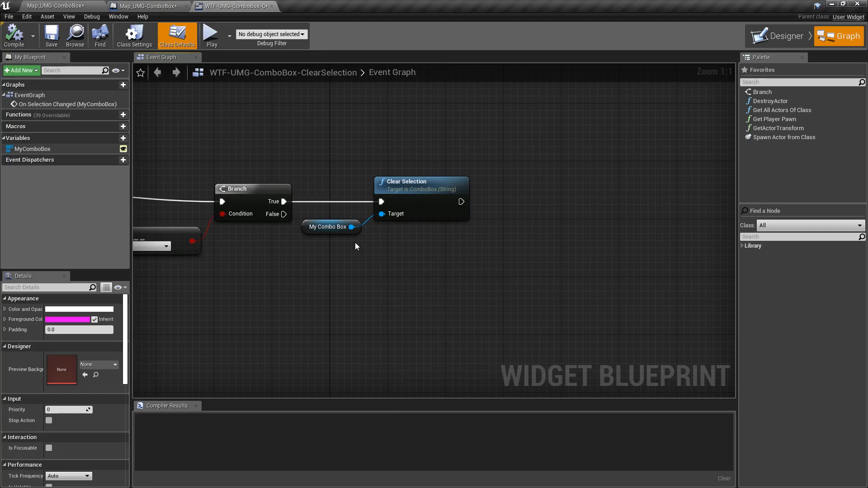
pyautogui.moveTo(395, 262)
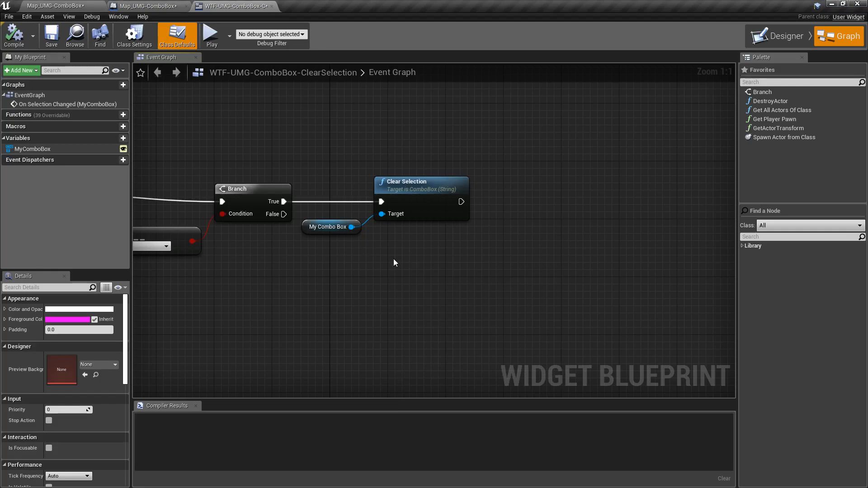
pyautogui.click(420, 199)
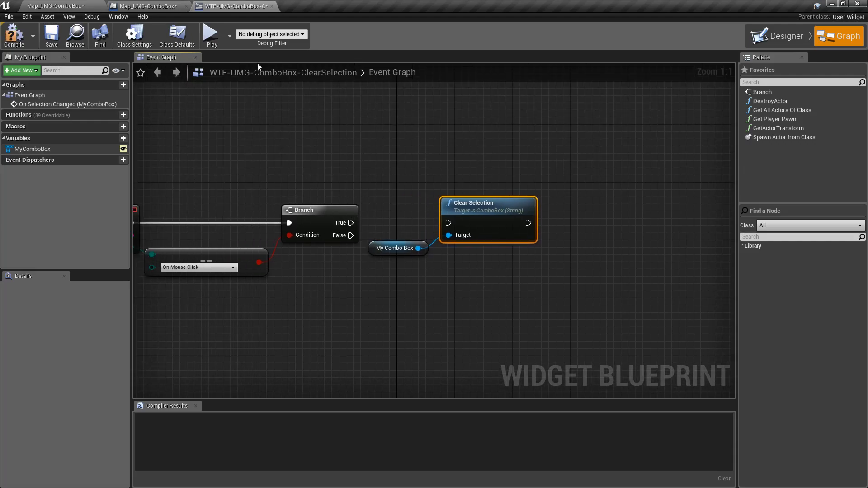
pyautogui.click(211, 35)
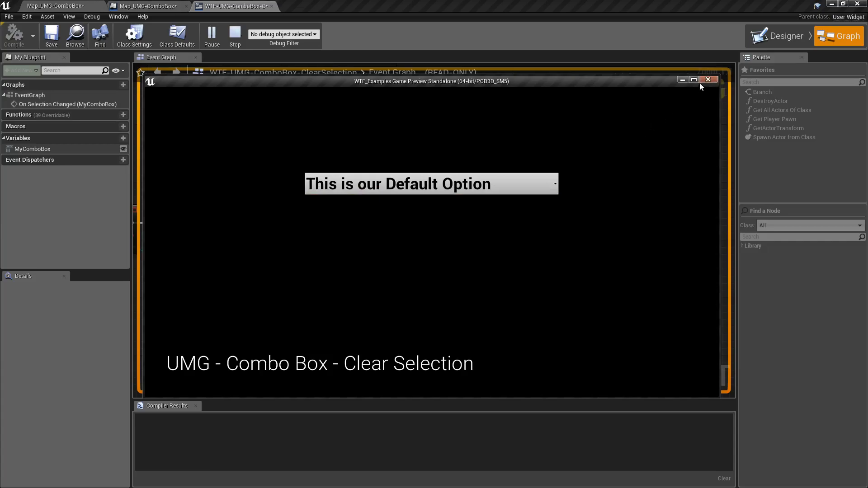
pyautogui.click(707, 79)
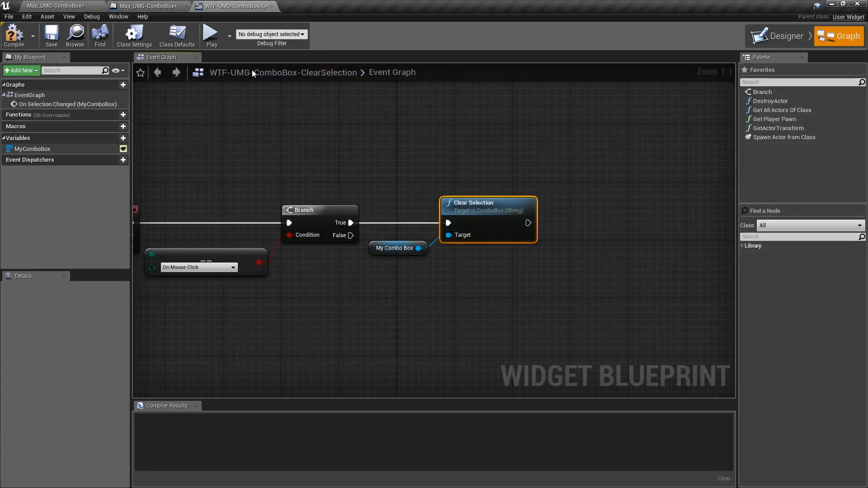
# Play the widget and pick Carrots so the combo box resets to blank
pyautogui.click(211, 32)
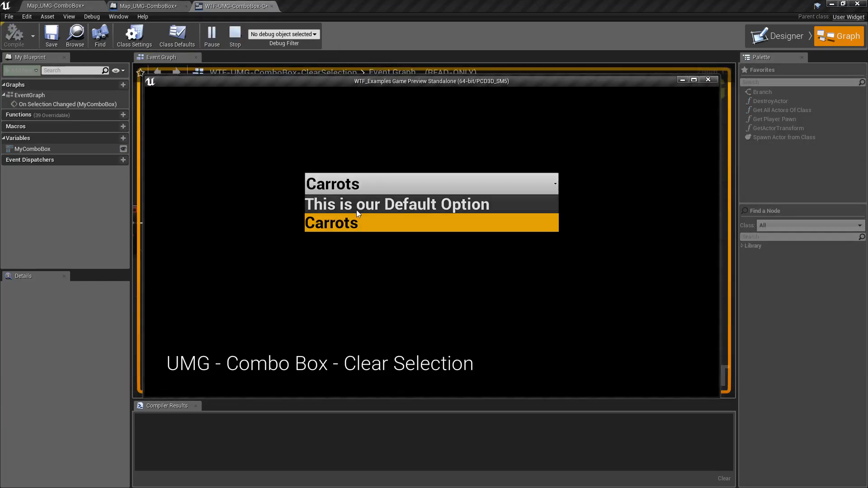
pyautogui.click(431, 184)
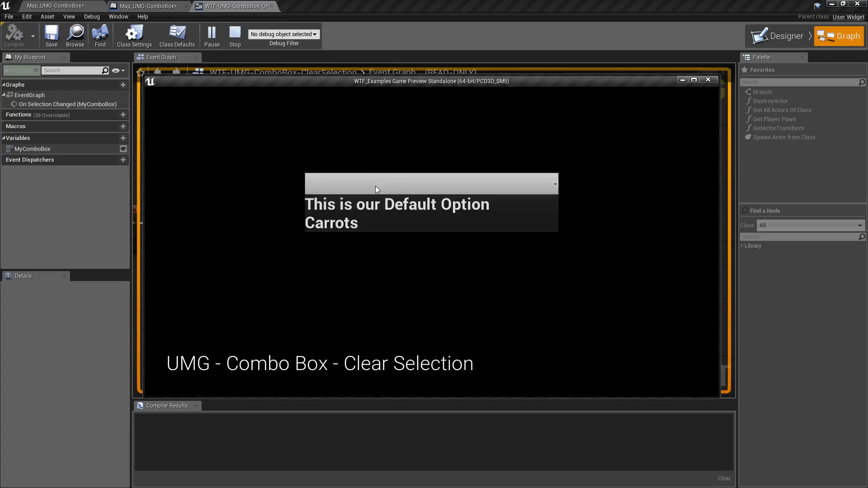
pyautogui.click(235, 32)
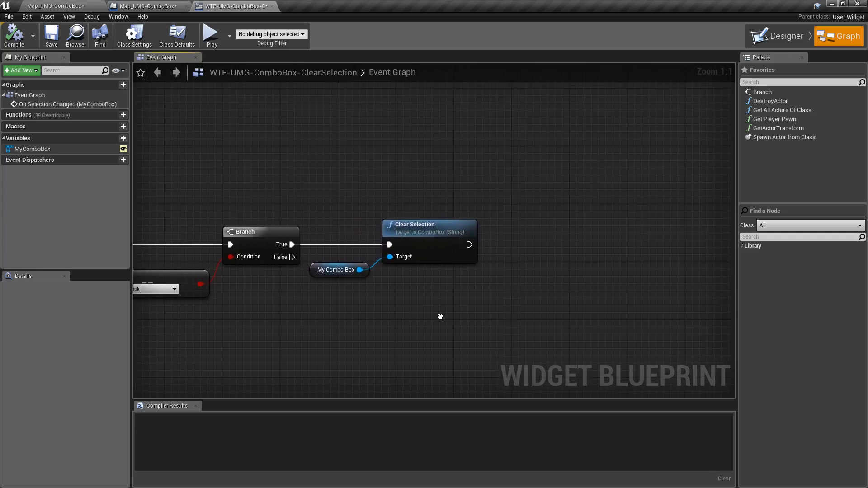
pyautogui.moveTo(441, 320)
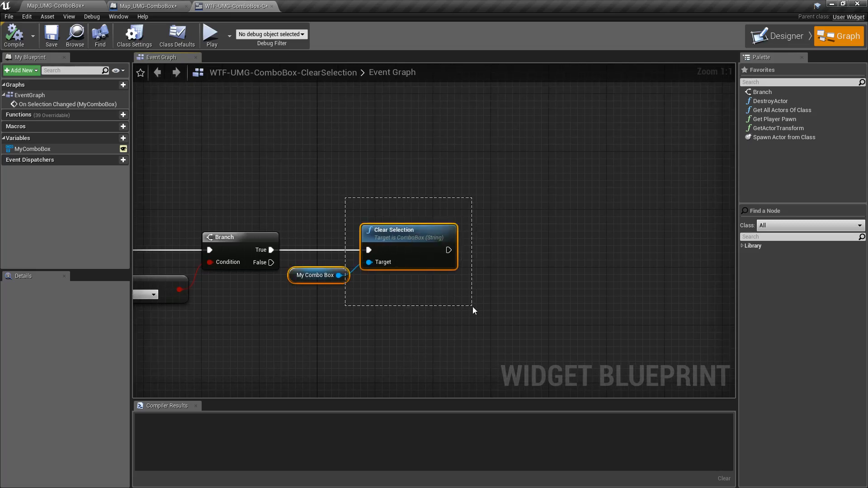
# Play again, choose Carrots, and reopen the dropdown to confirm it stays blank
pyautogui.click(453, 327)
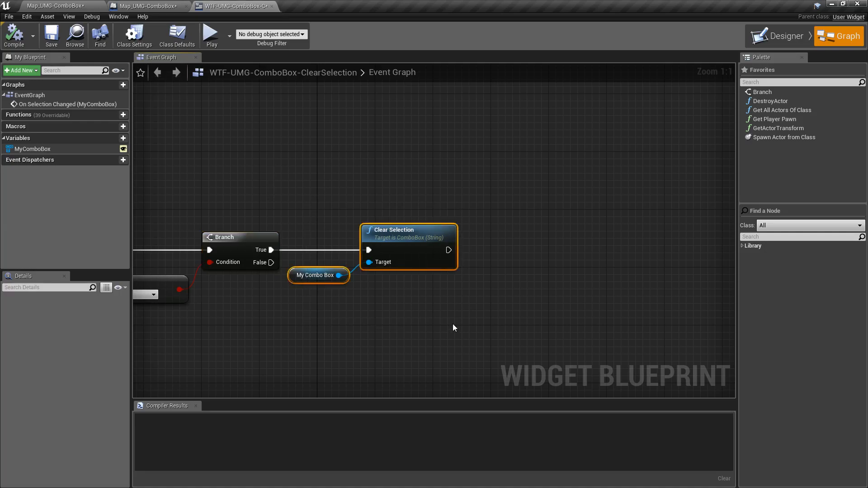
pyautogui.click(210, 32)
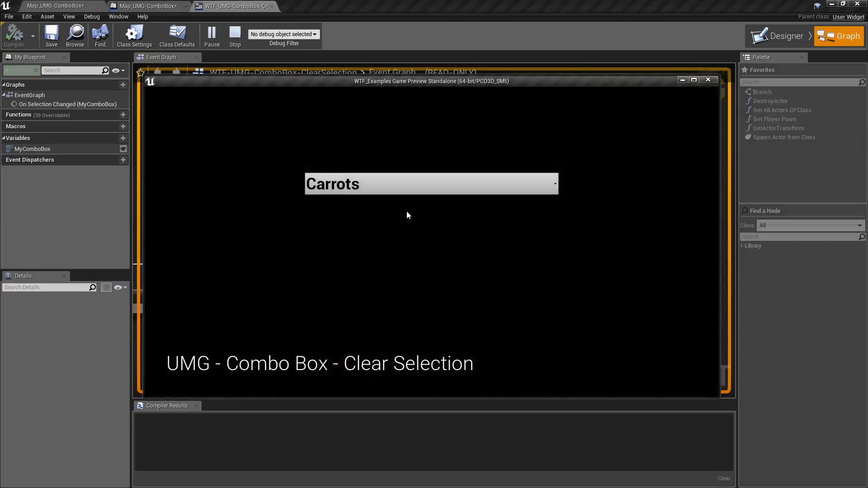
pyautogui.click(725, 479)
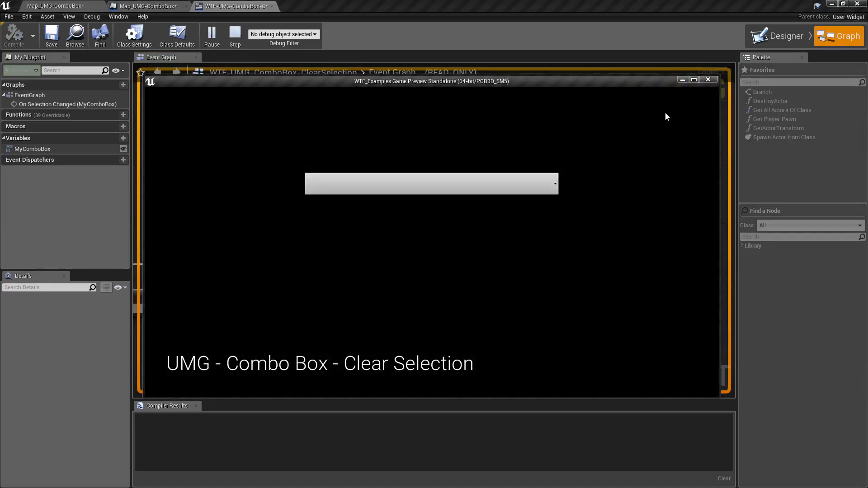
pyautogui.click(431, 183)
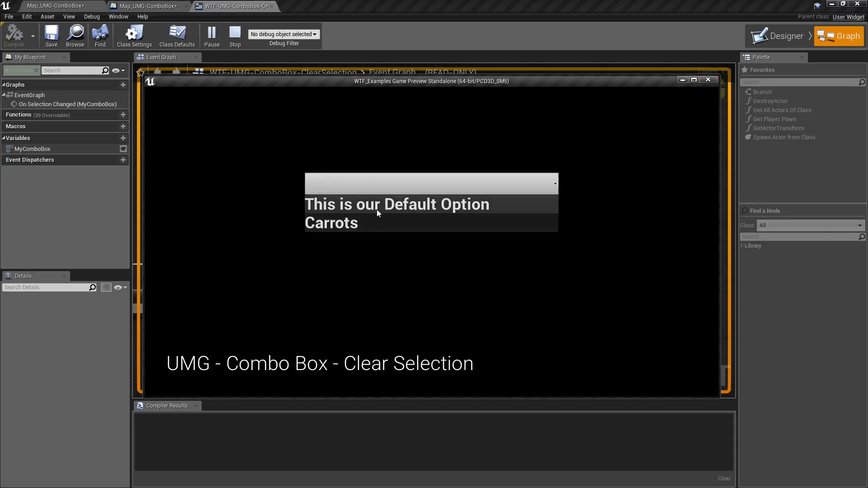